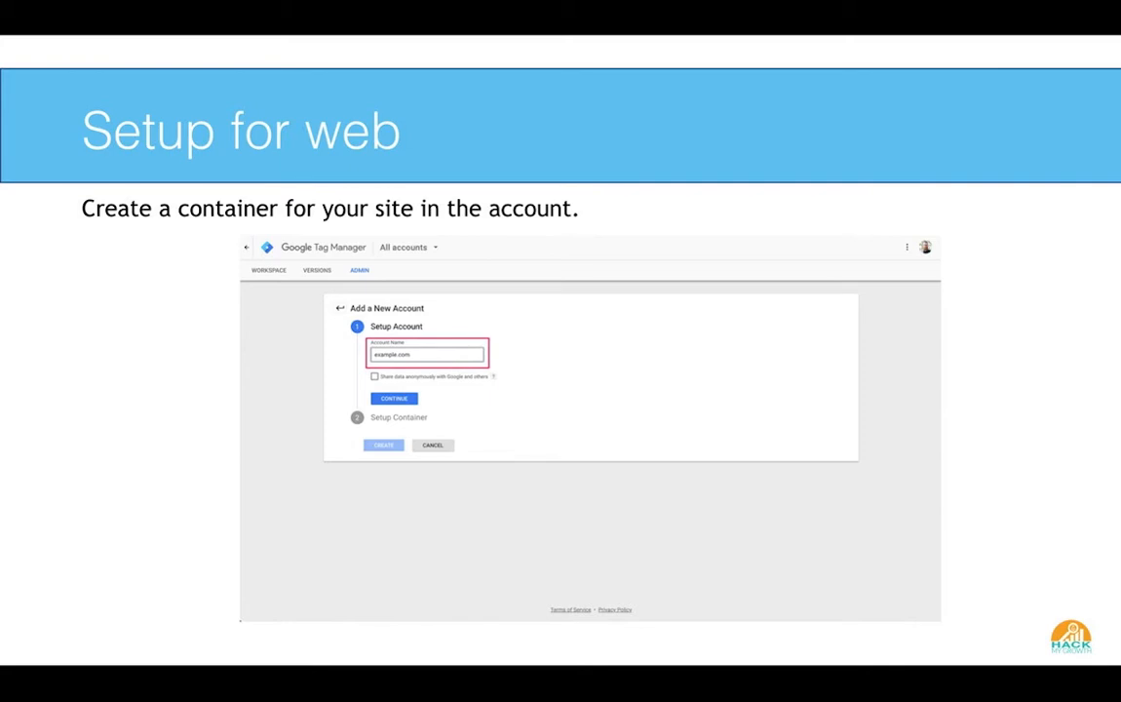
Advance the Setup for web slide from account setup to the Web container setup step.
{"action": "left_click", "coordinate": [394, 398]}
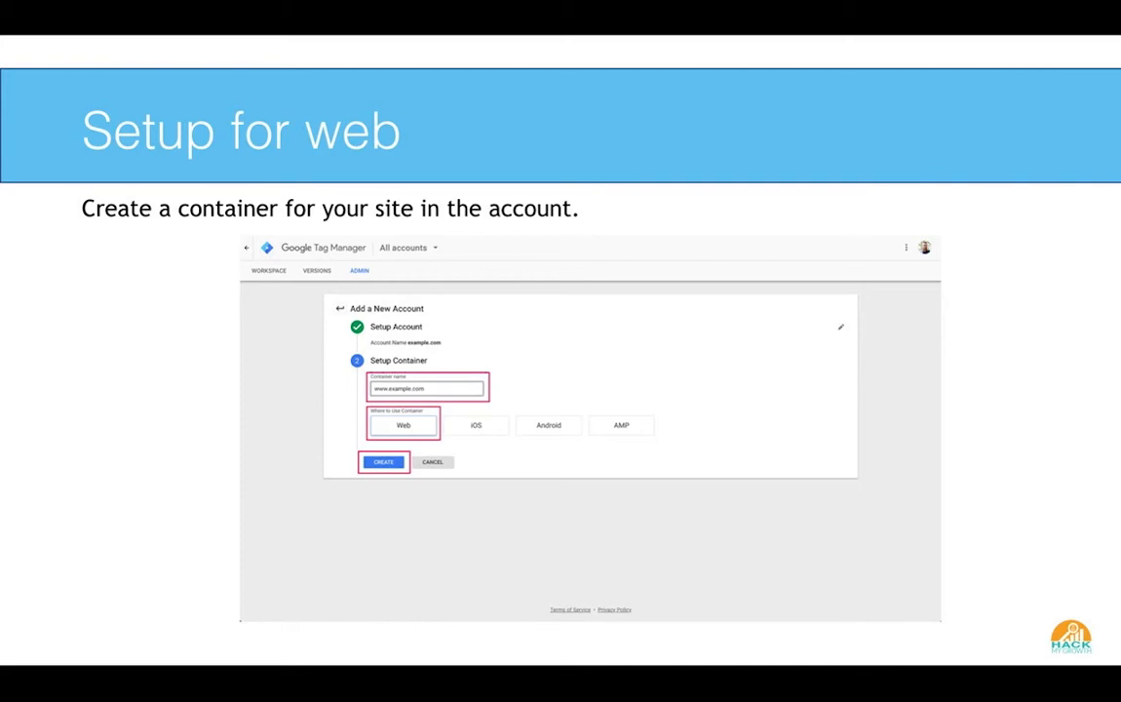
Advance through the container snippet slide to the Tags and triggers slide.
{"action": "left_click", "coordinate": [382, 460]}
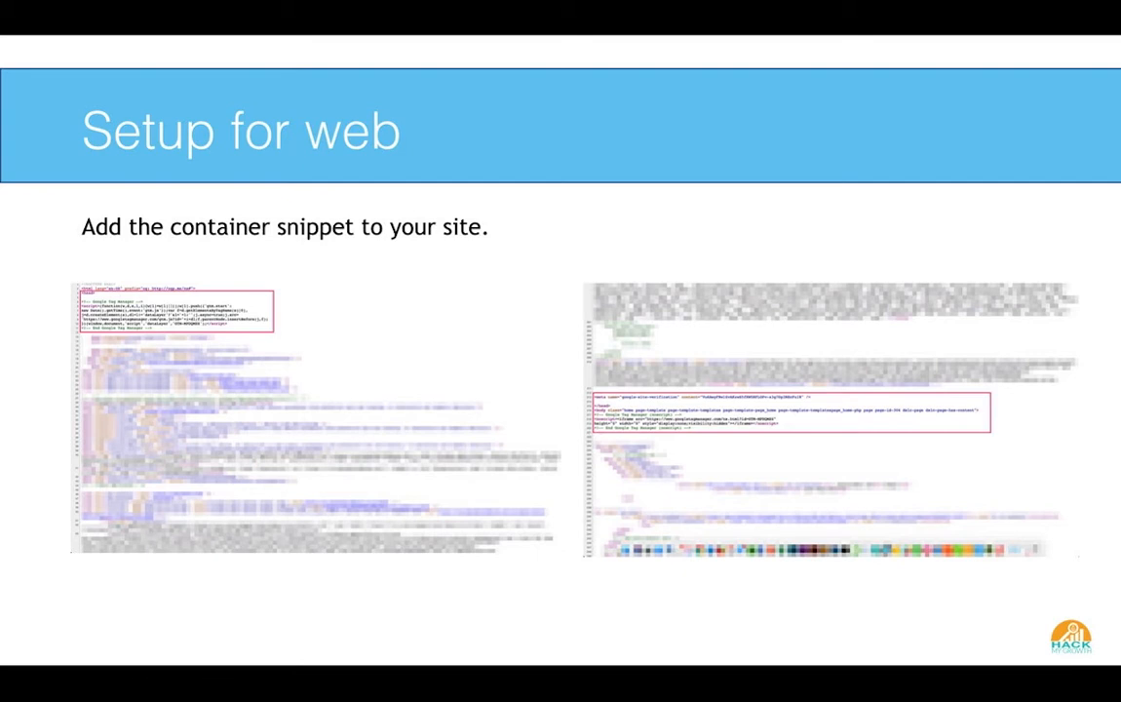
{"action": "key", "text": "right"}
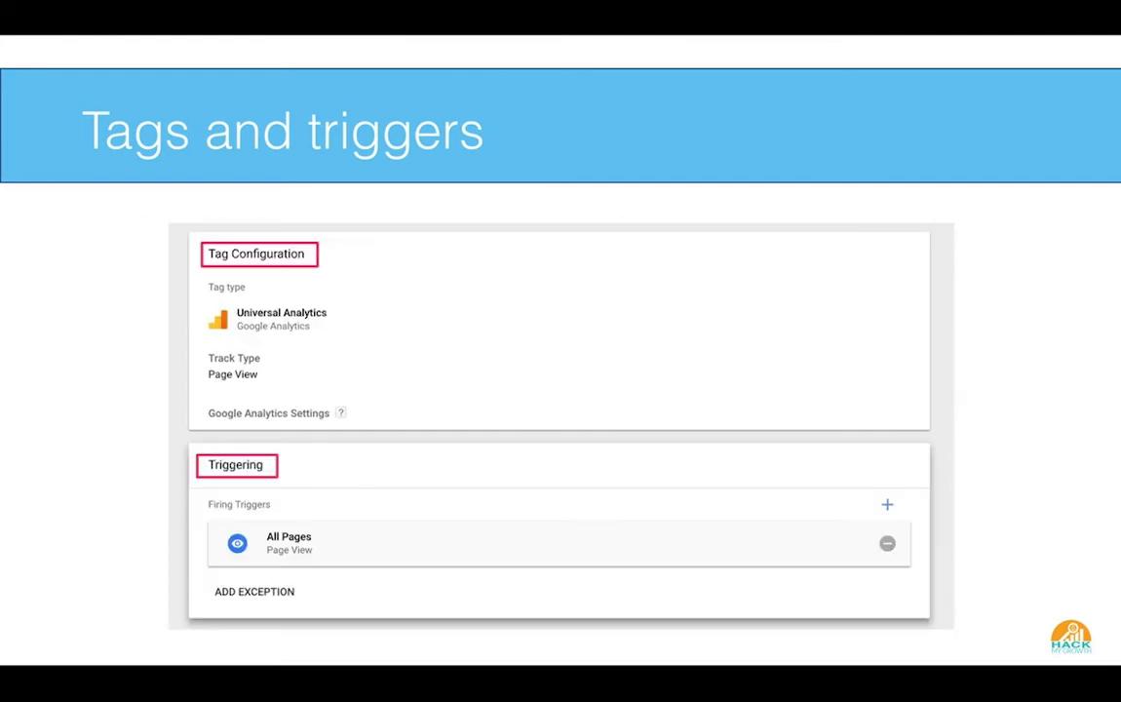